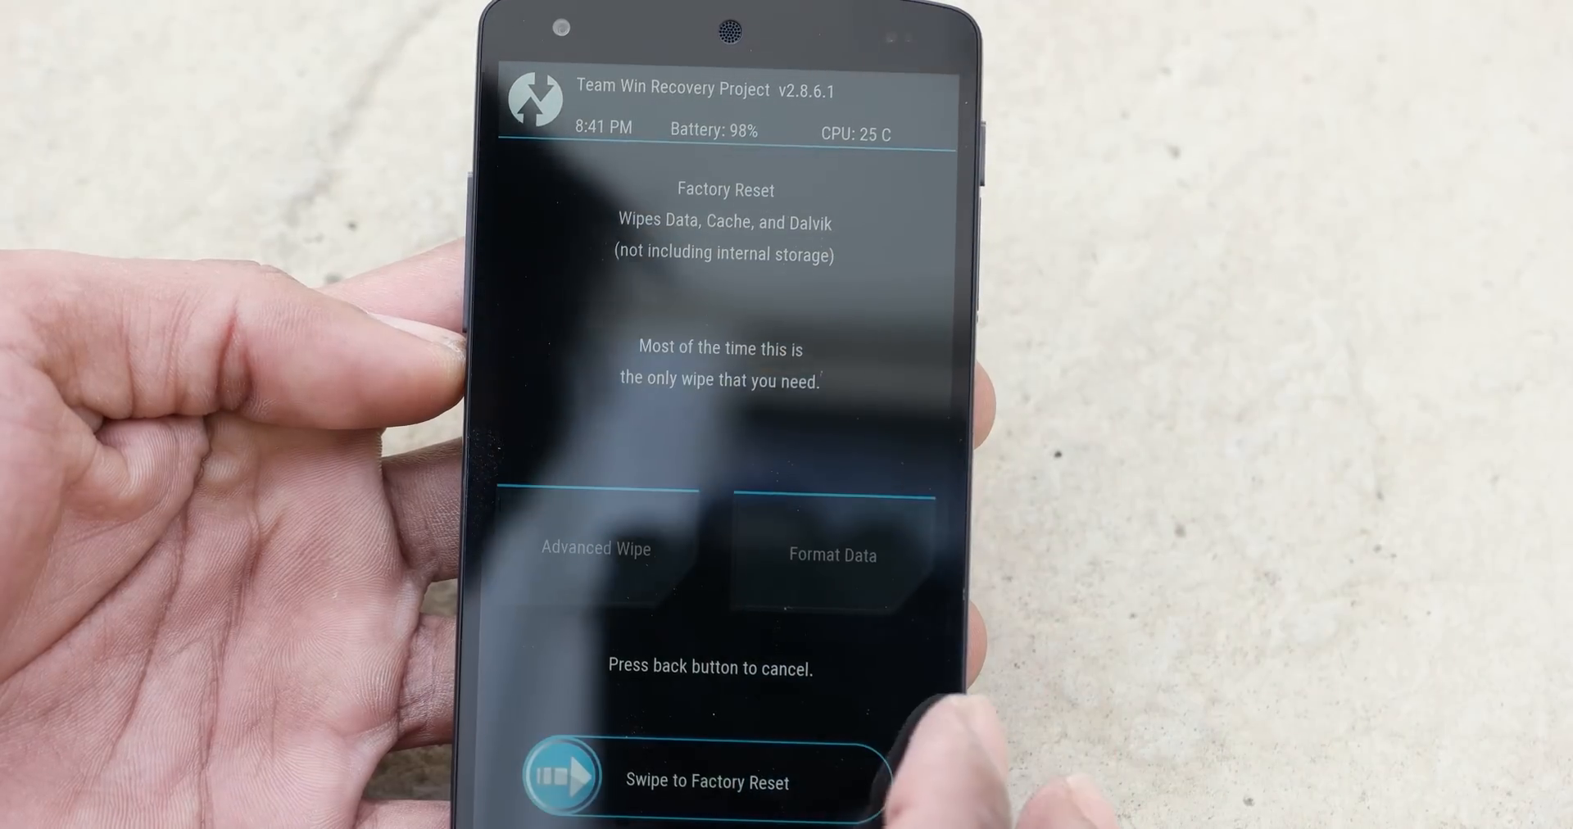
Step: Choose Advanced Wipe to reach the Select Partitions to Wipe list
{"action": "left_click", "coordinate": [594, 549]}
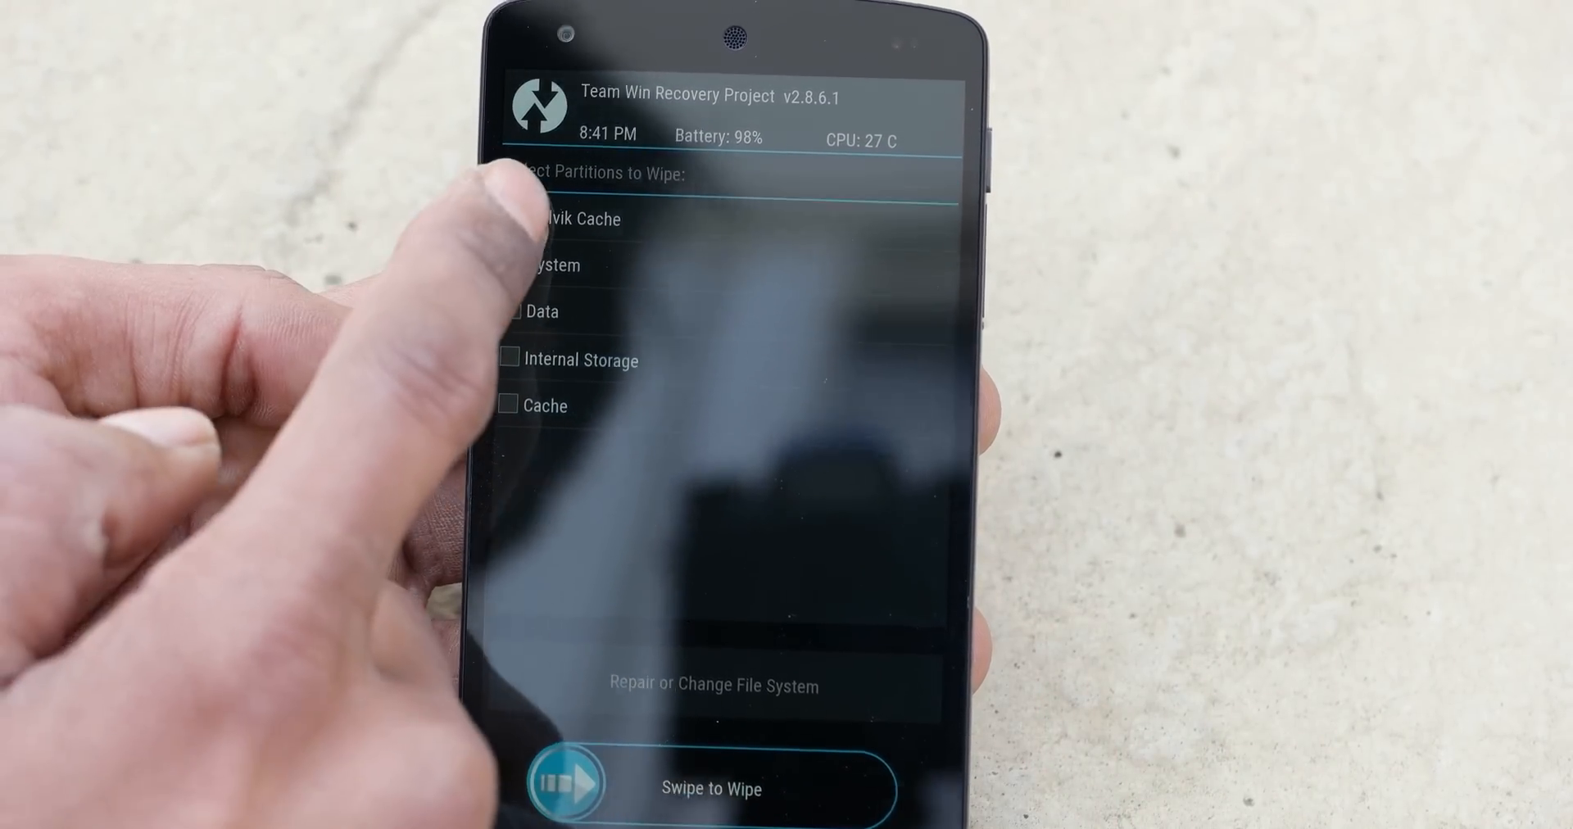
Step: Mark Dalvik Cache, System, Data and Cache for wiping, leaving Internal Storage unticked
{"action": "left_click", "coordinate": [509, 218]}
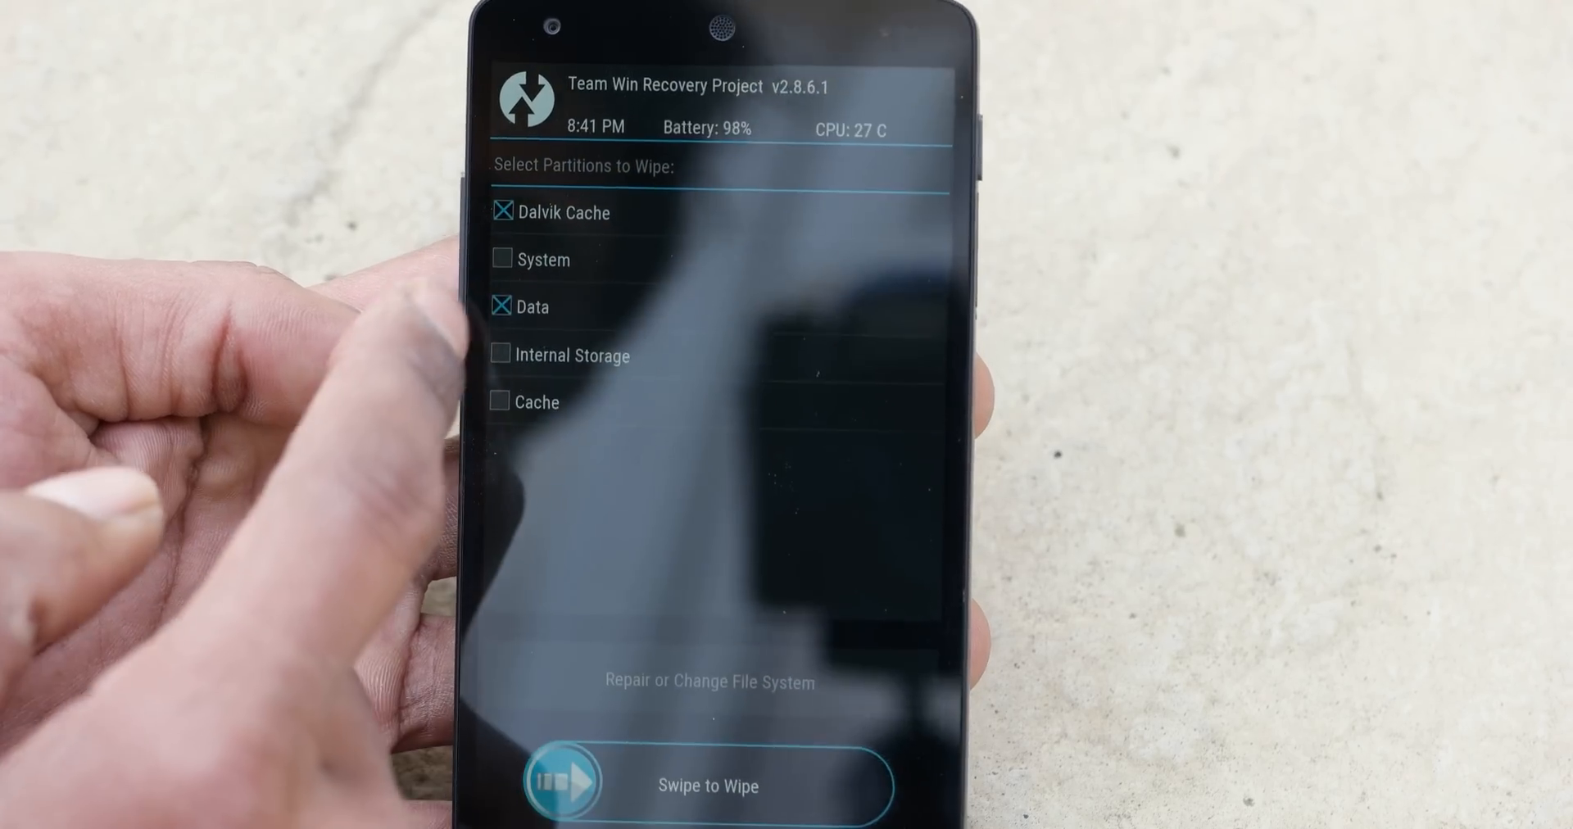
{"action": "left_click", "coordinate": [495, 258]}
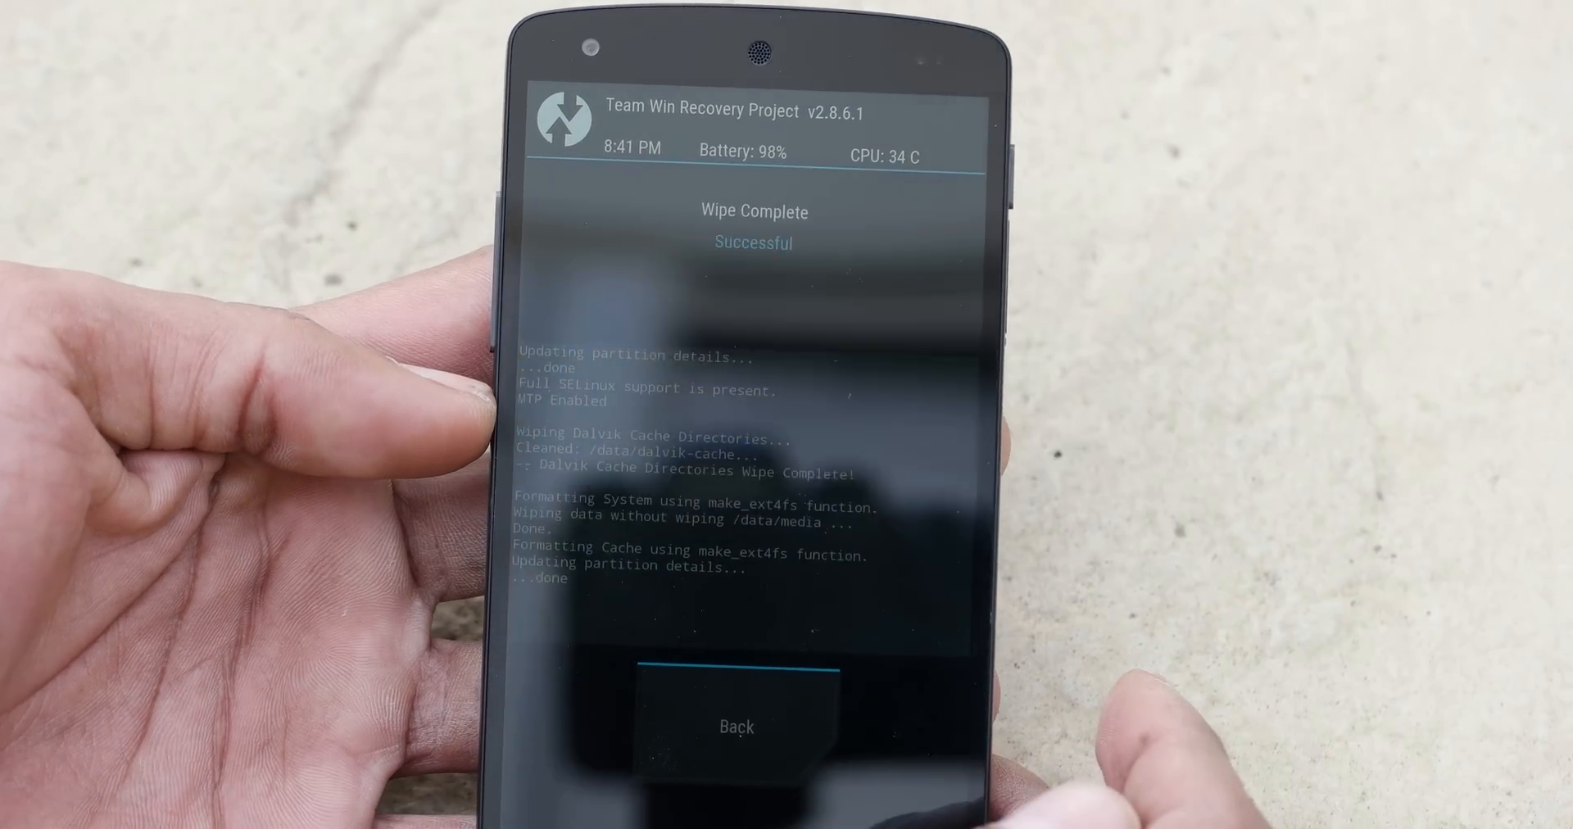
Step: Select AOSIP-mr1.RC-4-hammerhead-20150503.zip from /sdcard as the zip to install
{"action": "left_click", "coordinate": [736, 727]}
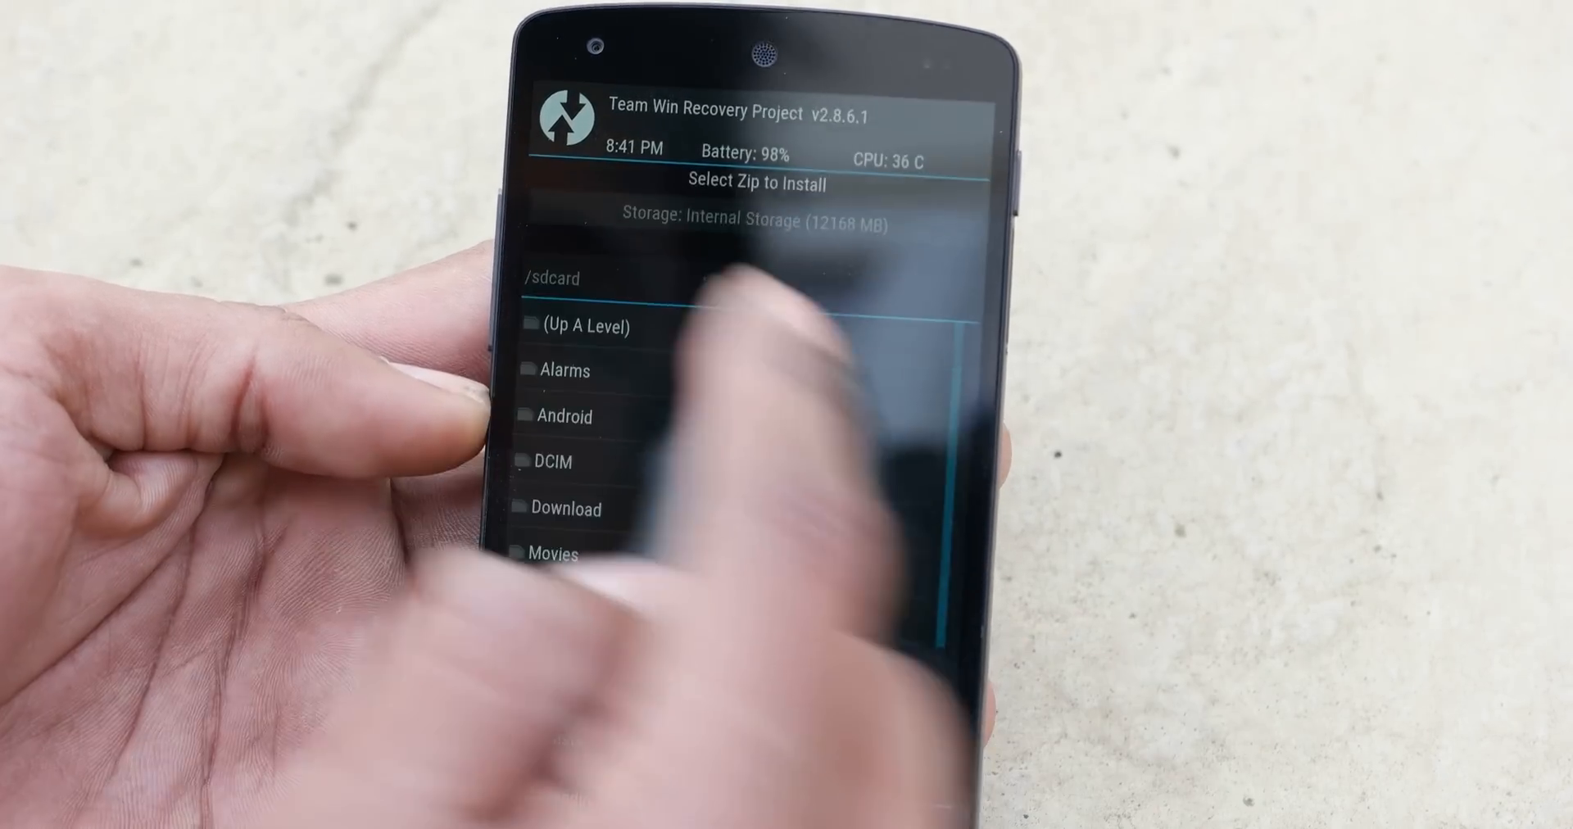
{"action": "scroll", "scroll_direction": "down", "scroll_amount": 3}
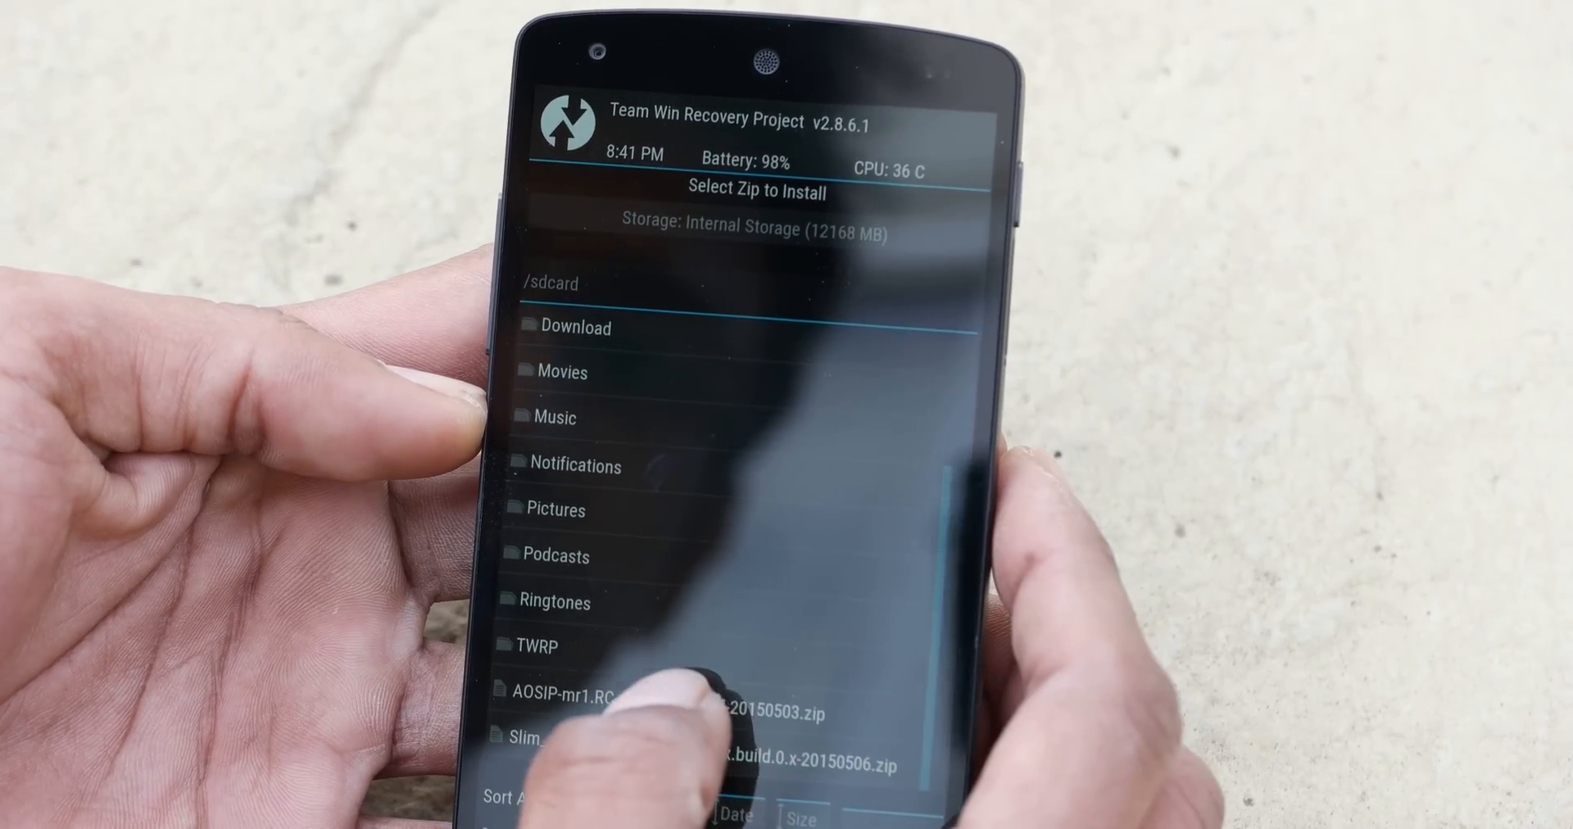
{"action": "left_click", "coordinate": [653, 693]}
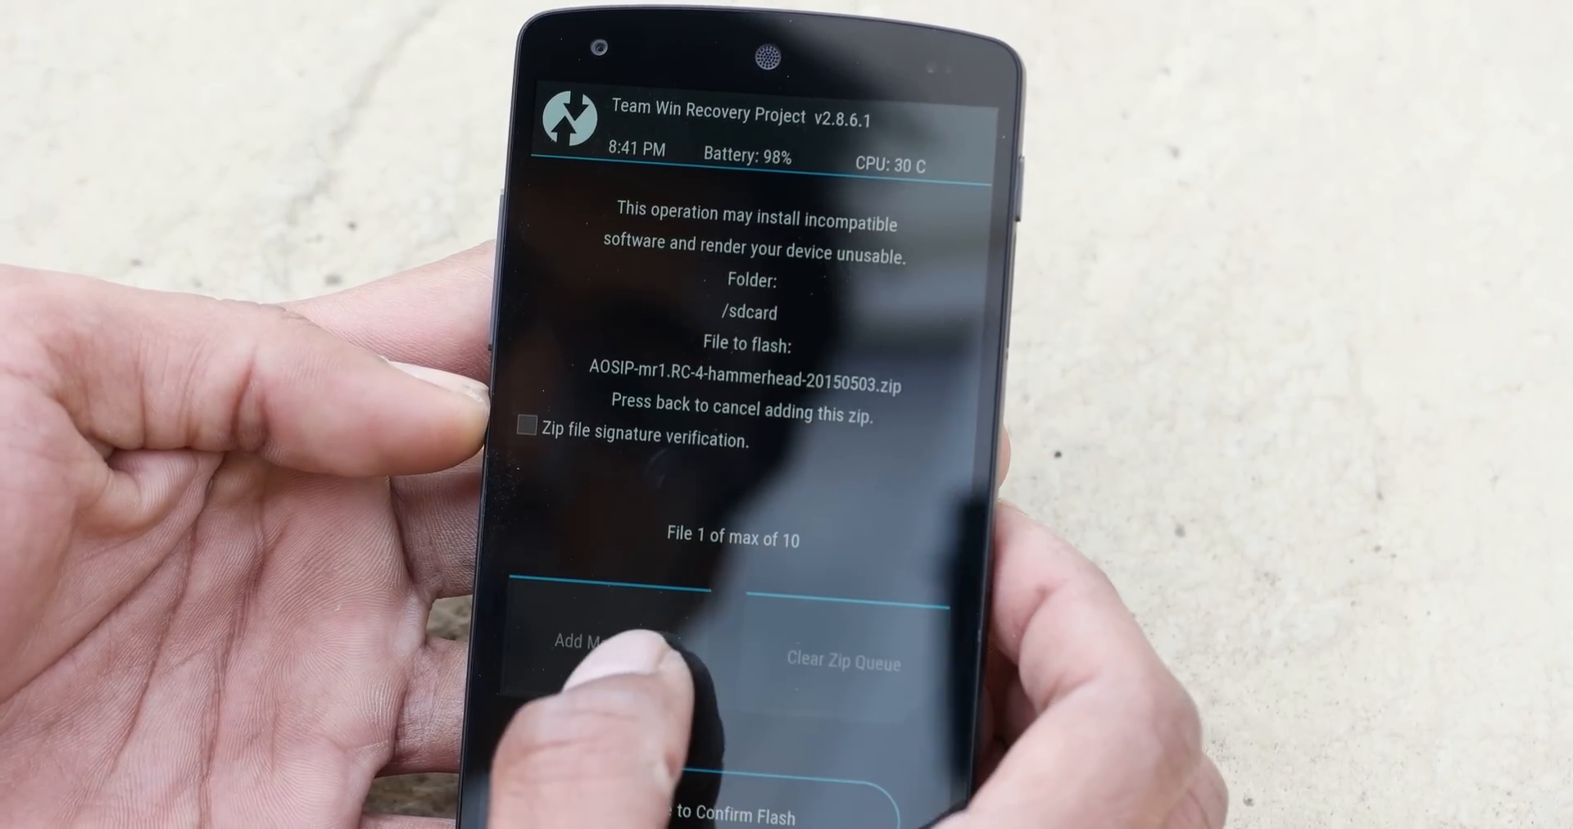